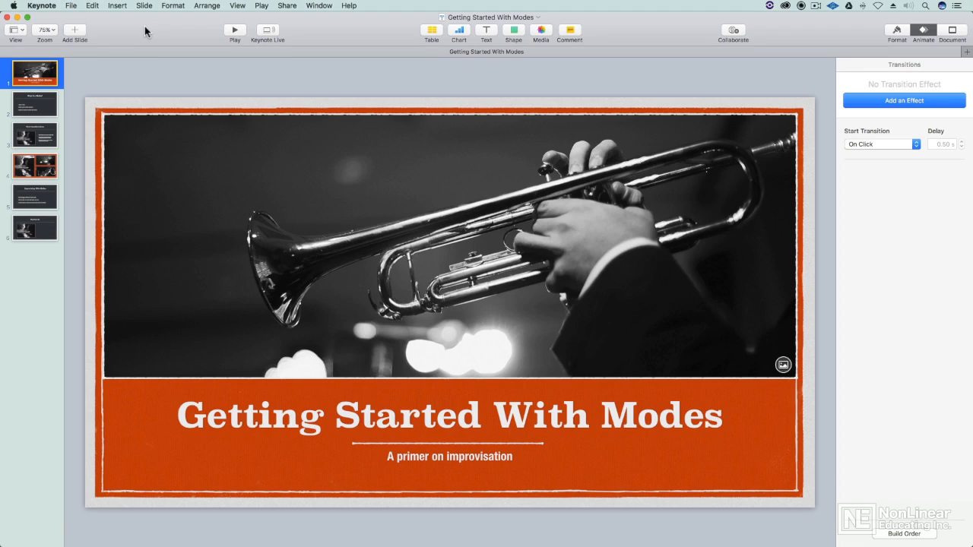
# Page through the deck slide by slide from the title slide to the final Keyboards slide.
pyautogui.click(33, 103)
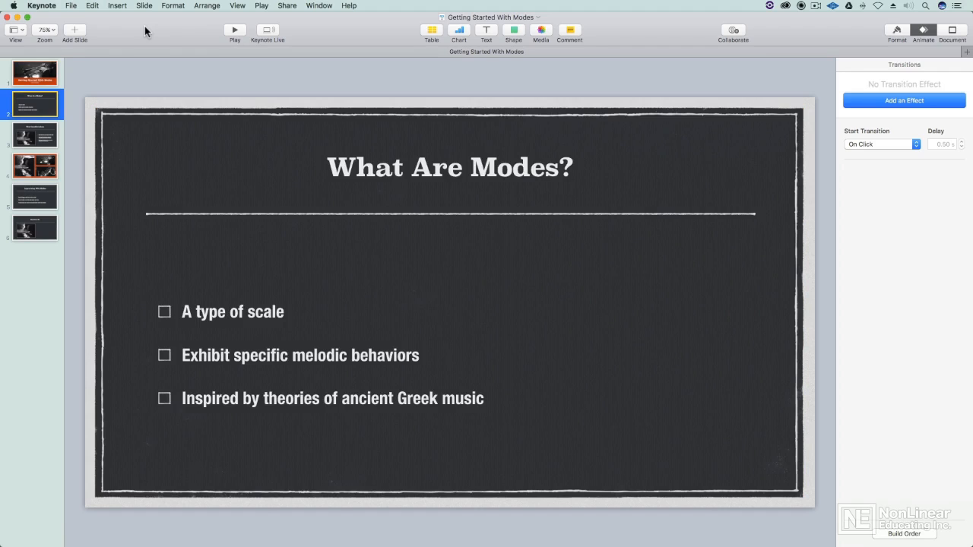
pyautogui.click(35, 134)
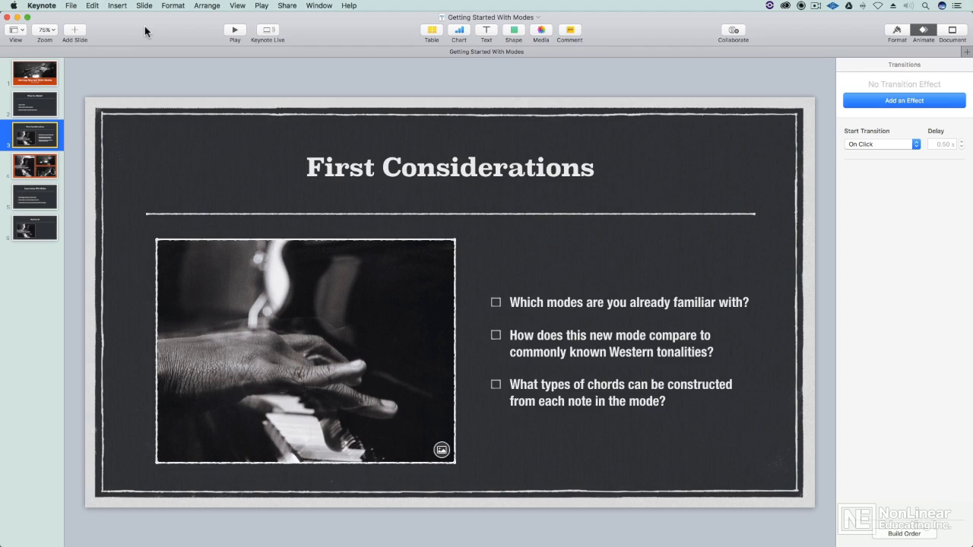
pyautogui.click(33, 196)
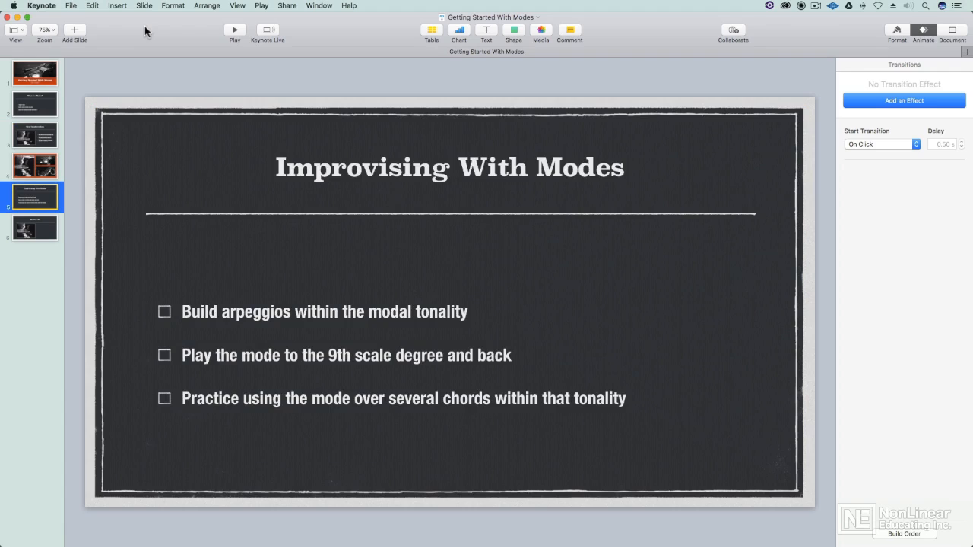
pyautogui.click(35, 228)
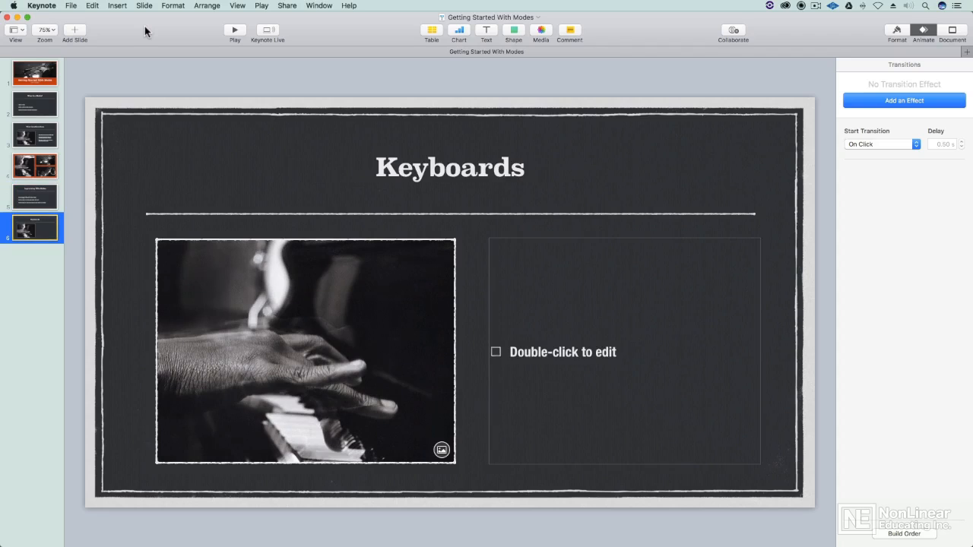
pyautogui.moveTo(189, 36)
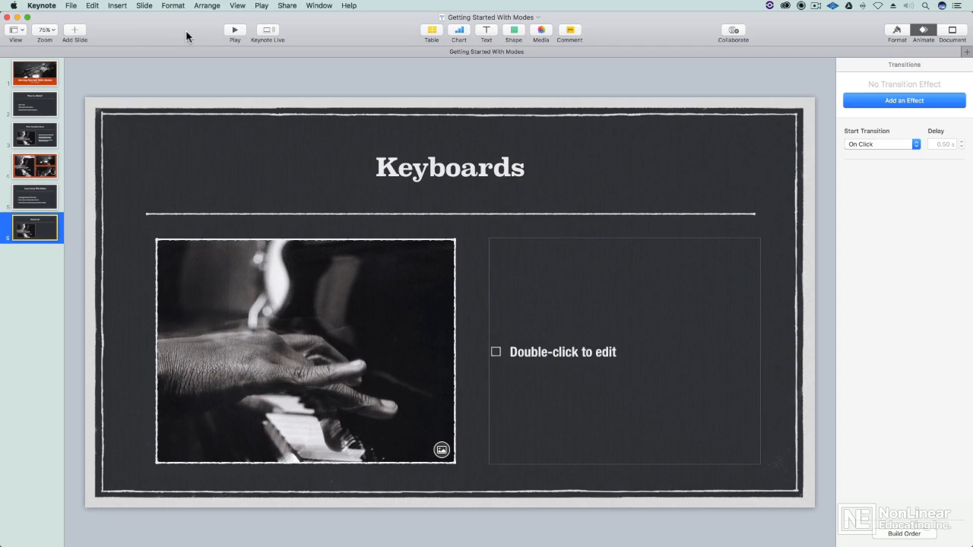
# Go back to the First Considerations slide and bring up the toolbar View options.
pyautogui.click(35, 103)
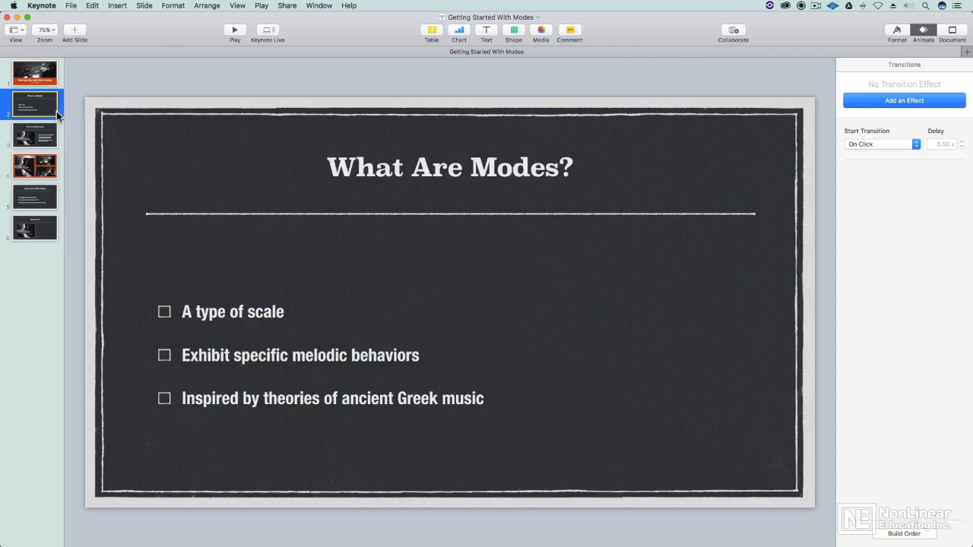
pyautogui.moveTo(176, 119)
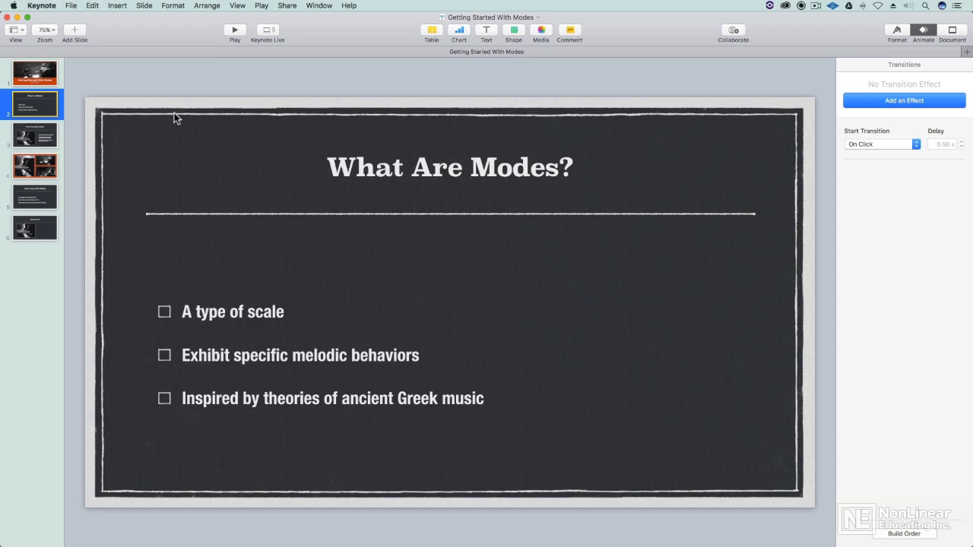
pyautogui.click(35, 134)
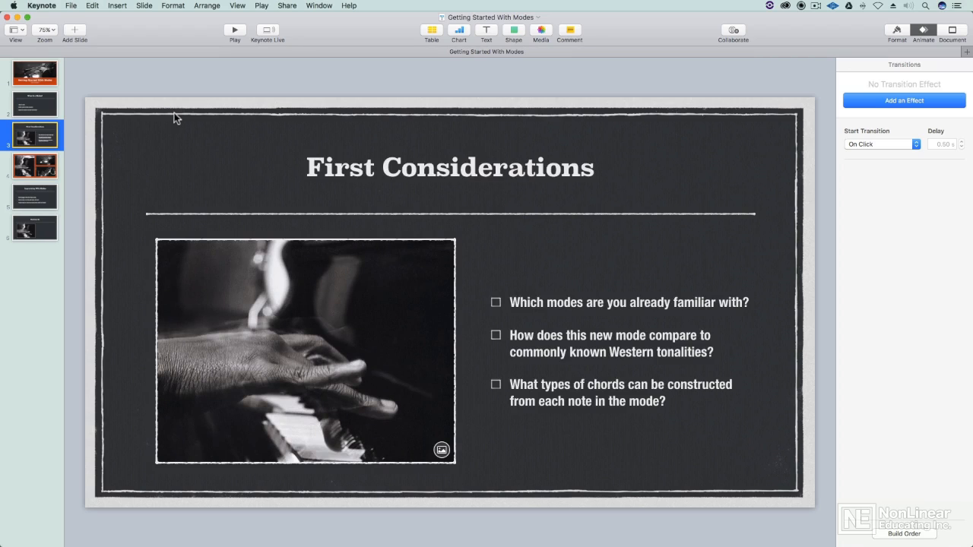
pyautogui.moveTo(28, 36)
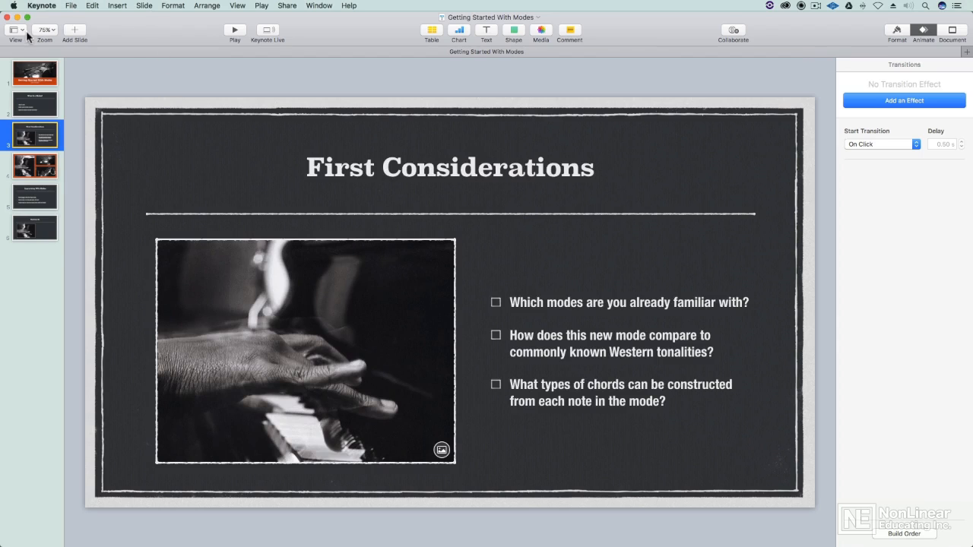
pyautogui.click(13, 35)
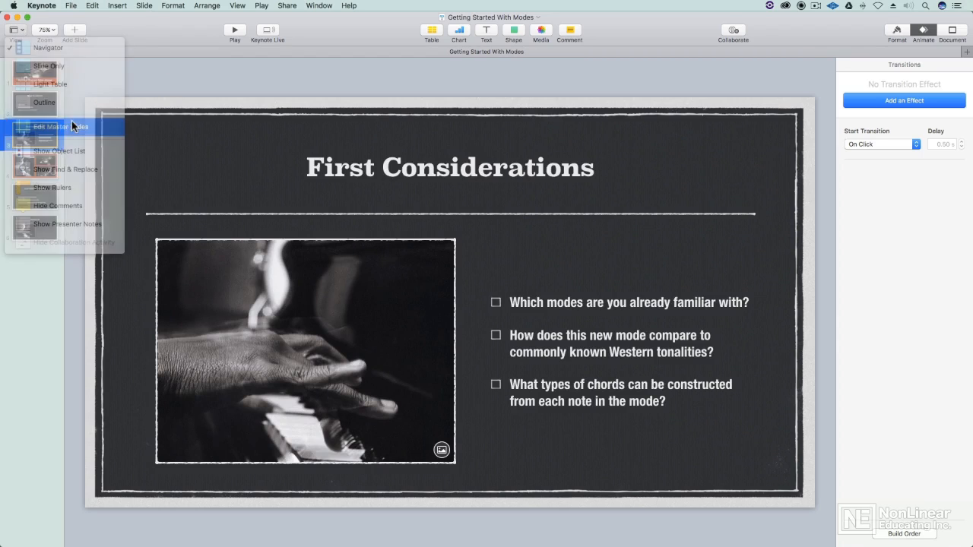
# Enter Edit Master Slides for the Title, Bullets & Photo layout.
pyautogui.click(51, 128)
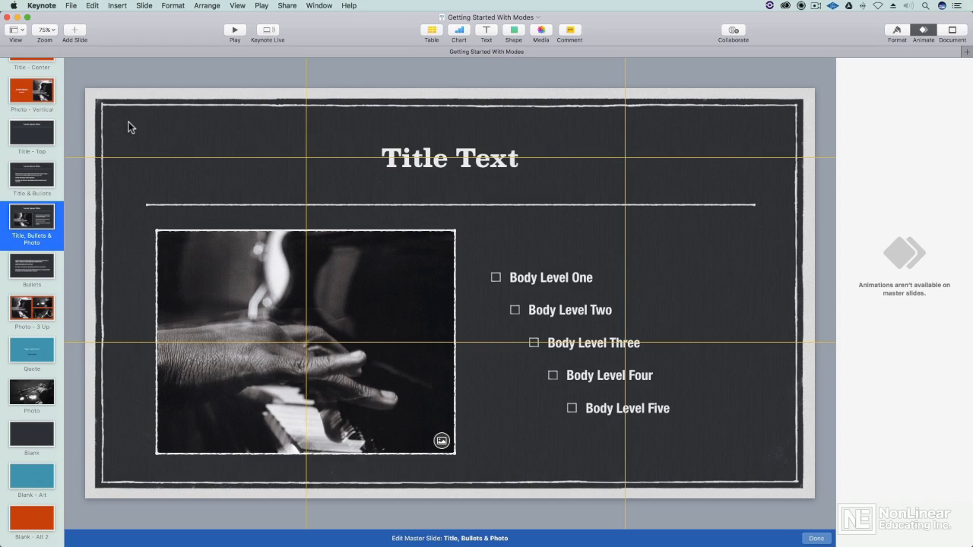
pyautogui.moveTo(129, 121)
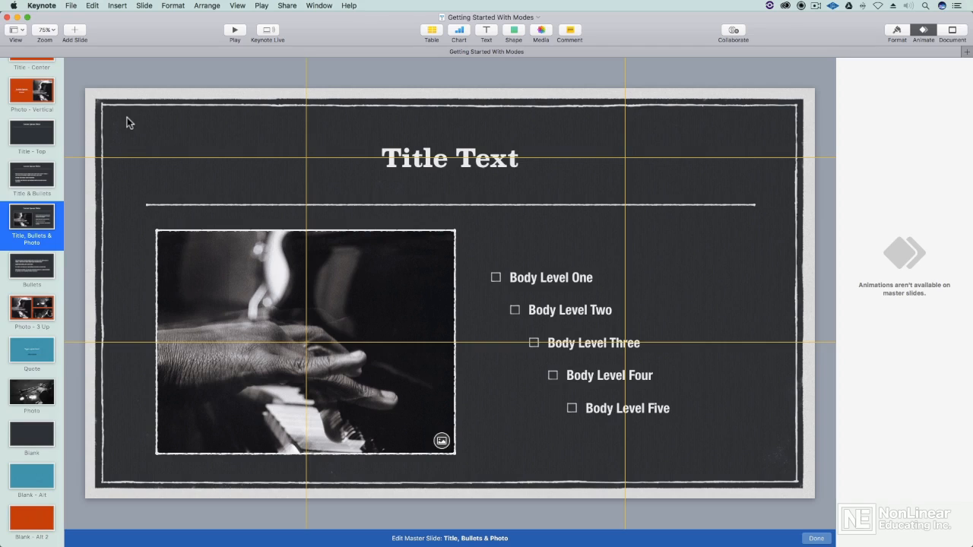